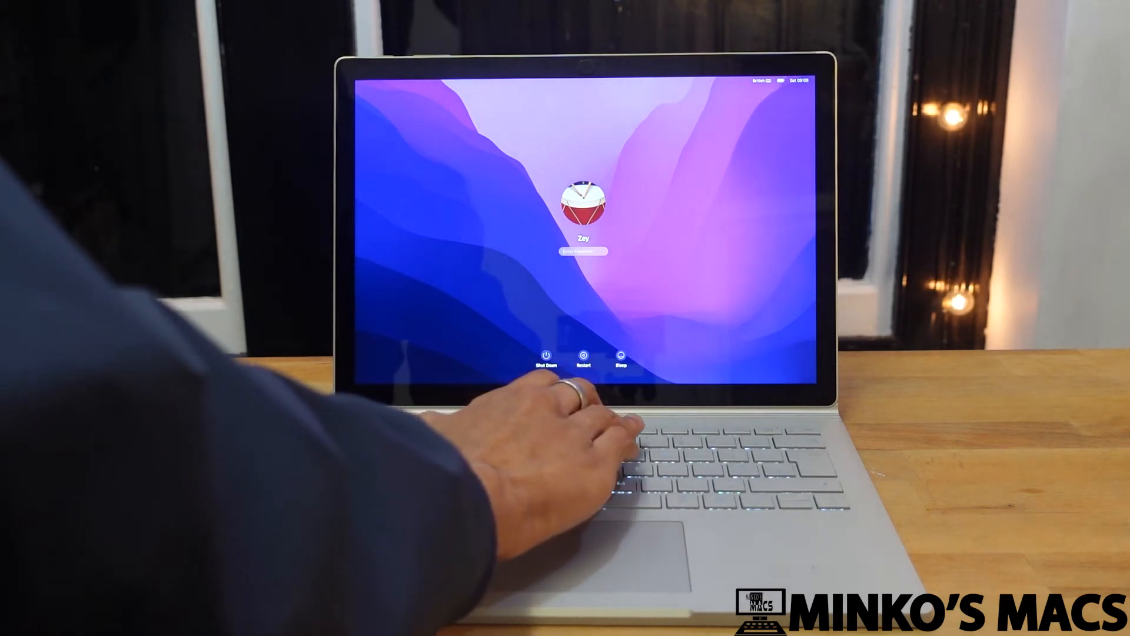
Sign in to the macOS Monterey user account with the password.
text(password)
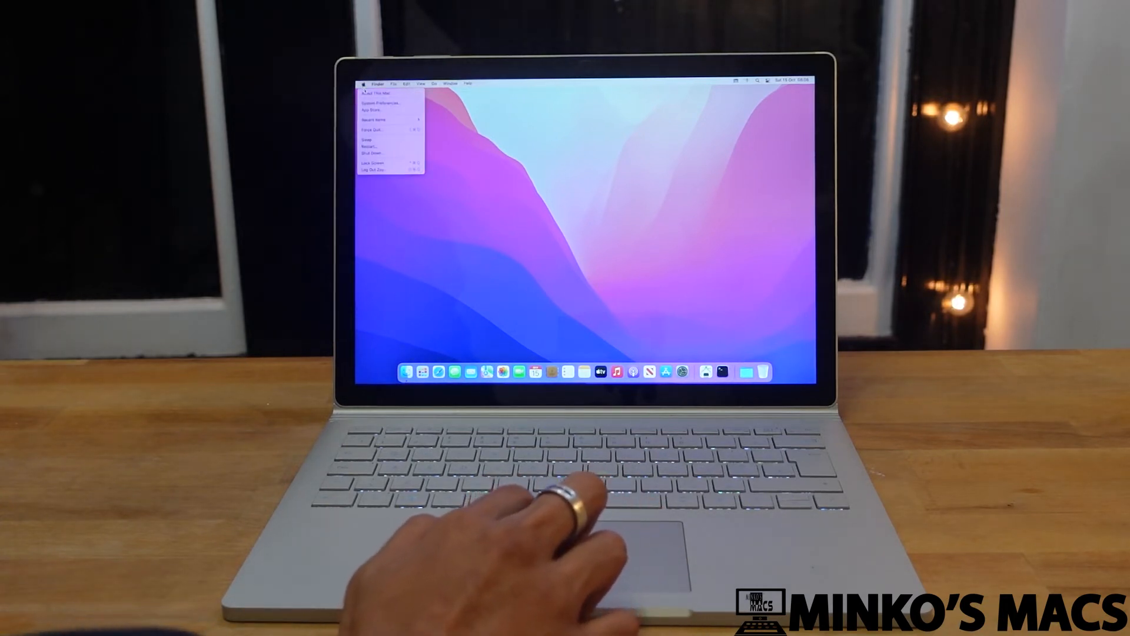
Show the Graphics/Displays report listing Intel UHD Graphics 620 on the 3000 x 2000 display.
click(375, 93)
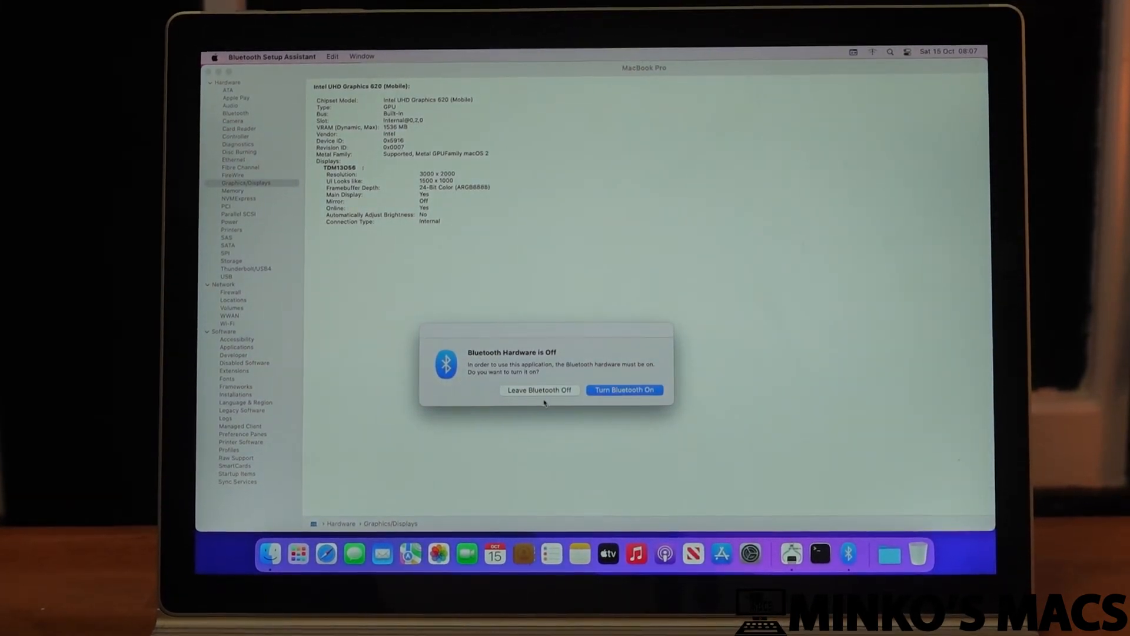
Keep Bluetooth off and close the About This Mac overview, leaving the desktop clear.
click(539, 390)
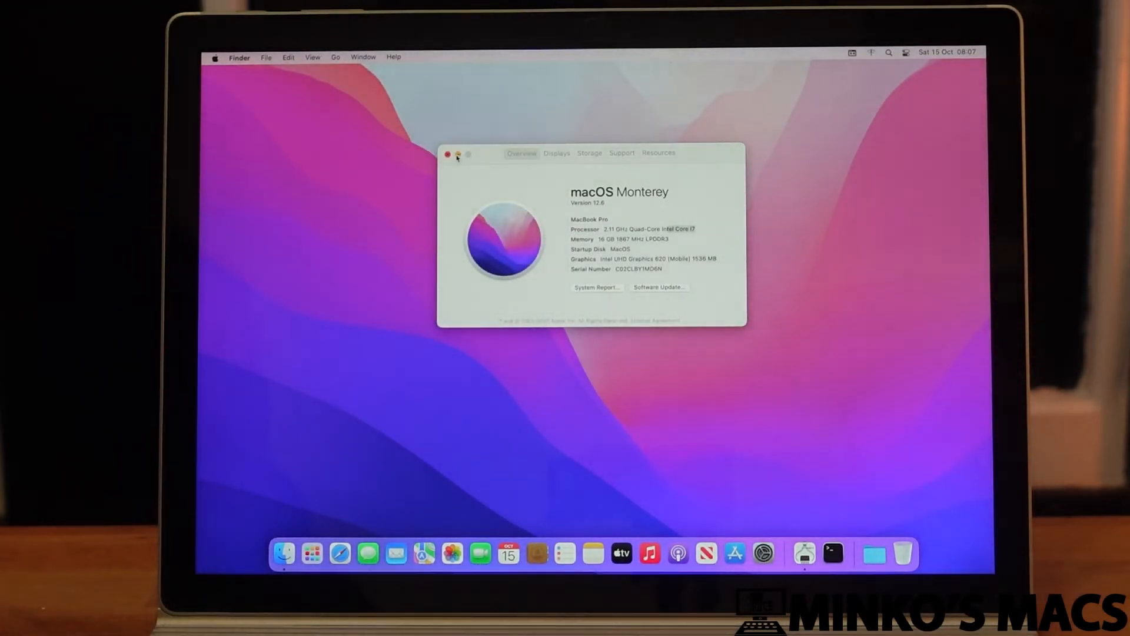
click(446, 153)
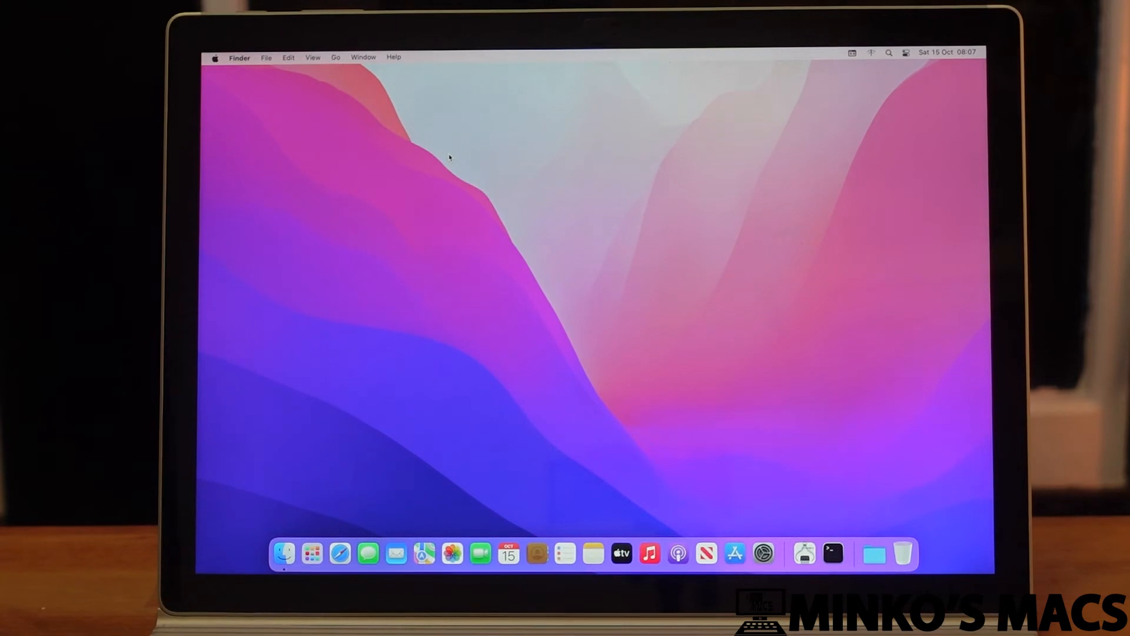